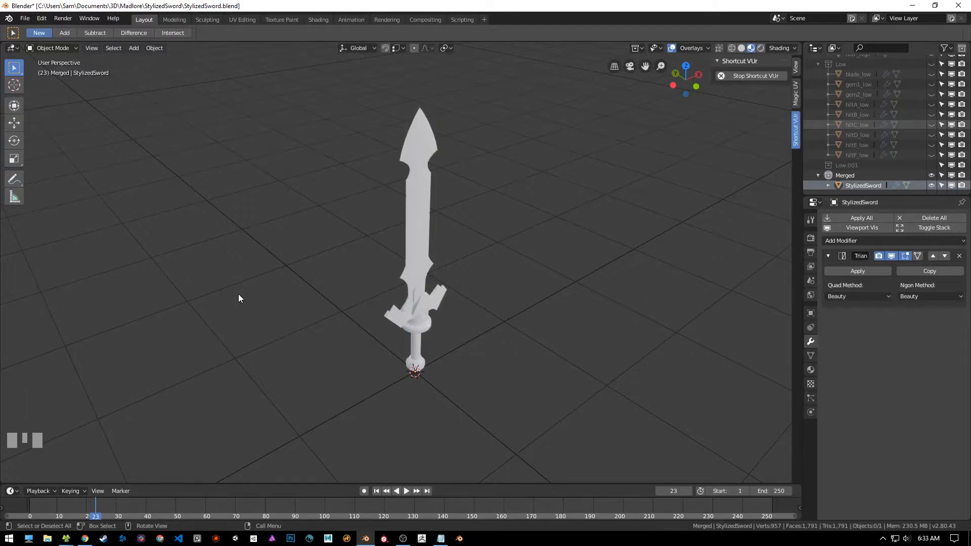
mouse_move(207, 279)
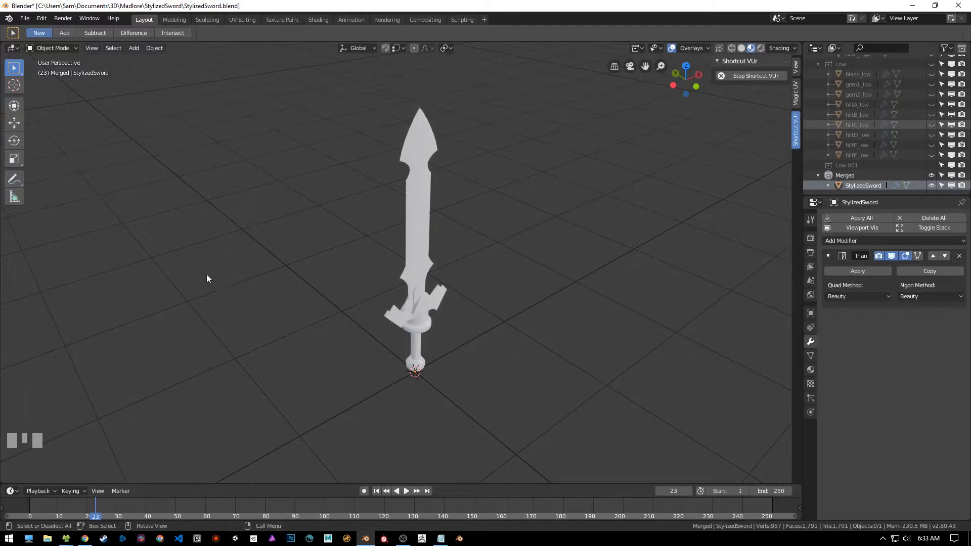
- Open Blender's Preferences from the Edit menu over the sword scene
click(41, 18)
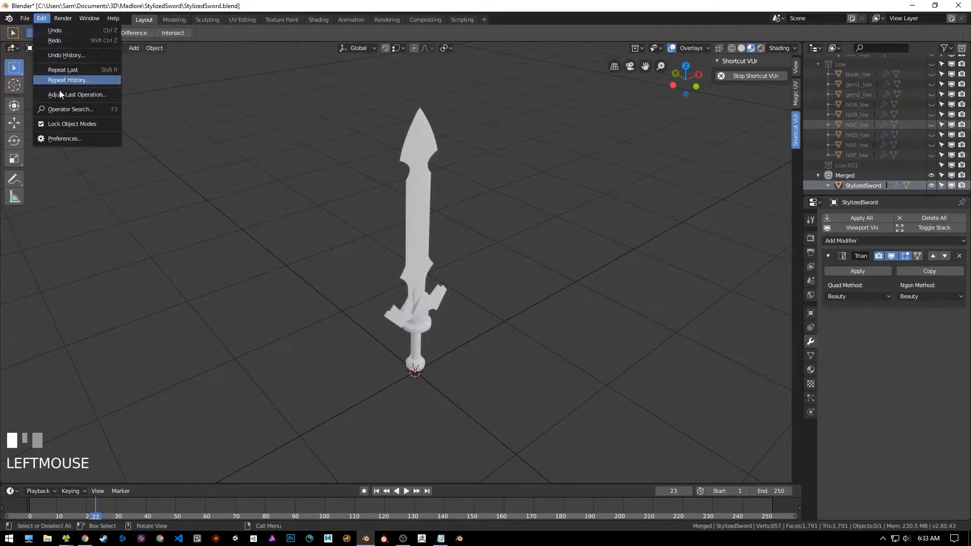
click(64, 138)
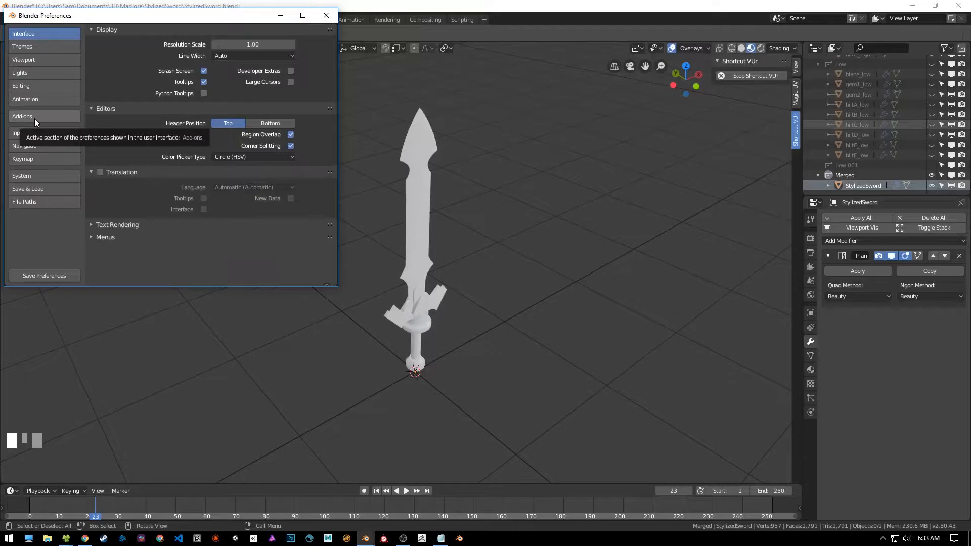
- Install the LK_Keymap_Tools.py add-on from the Keymap > Addons folder
click(22, 116)
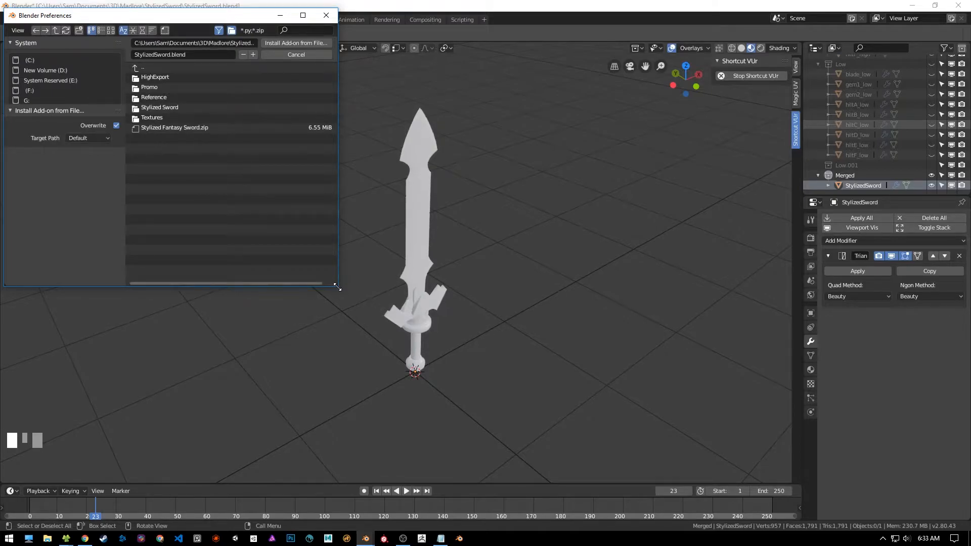
drag(338, 286, 477, 406)
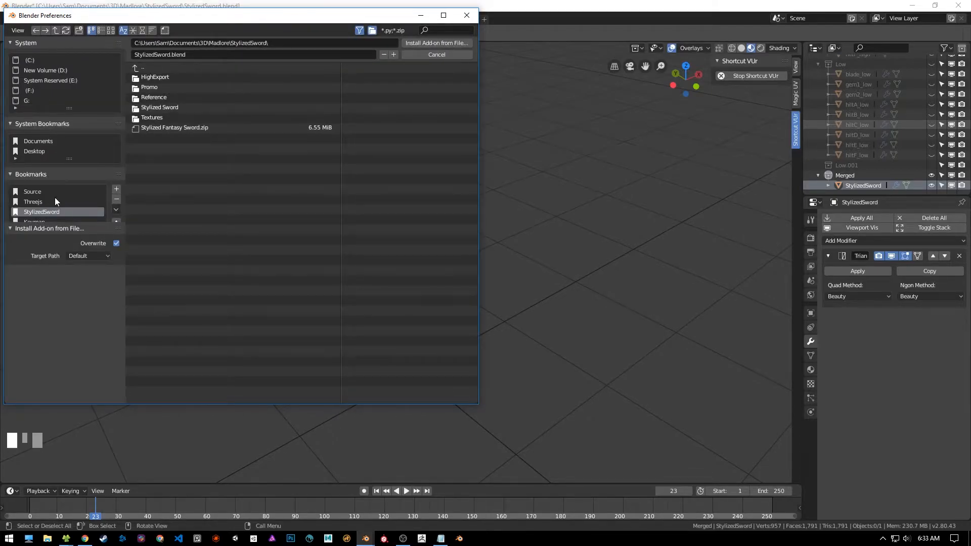
click(42, 201)
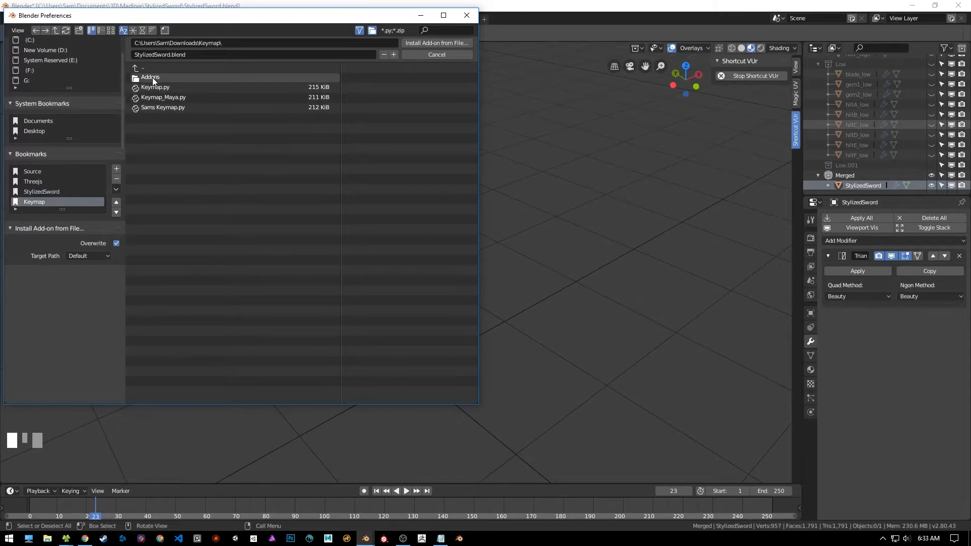
double_click(150, 77)
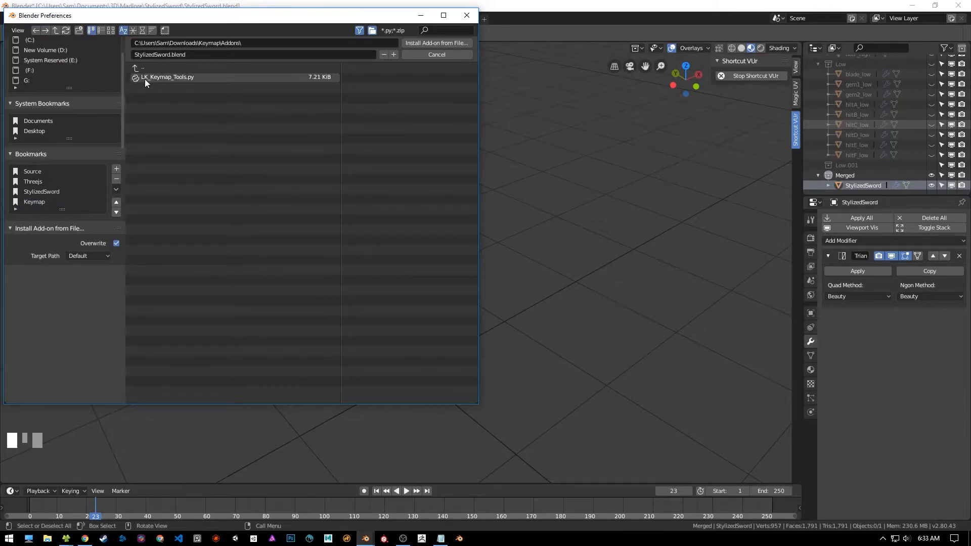
click(167, 77)
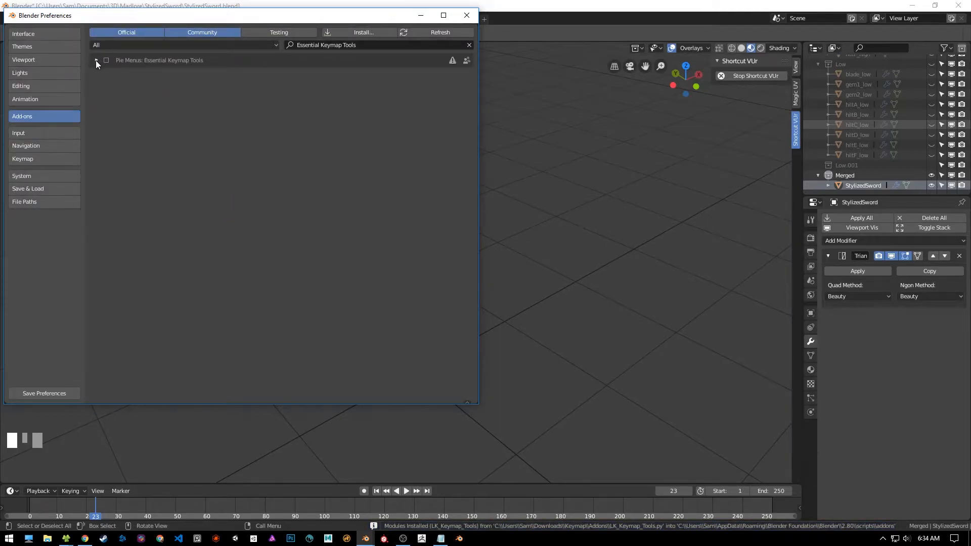
- Expand and enable the Essential Keymap Tools add-on, then view the Keymap settings
click(96, 60)
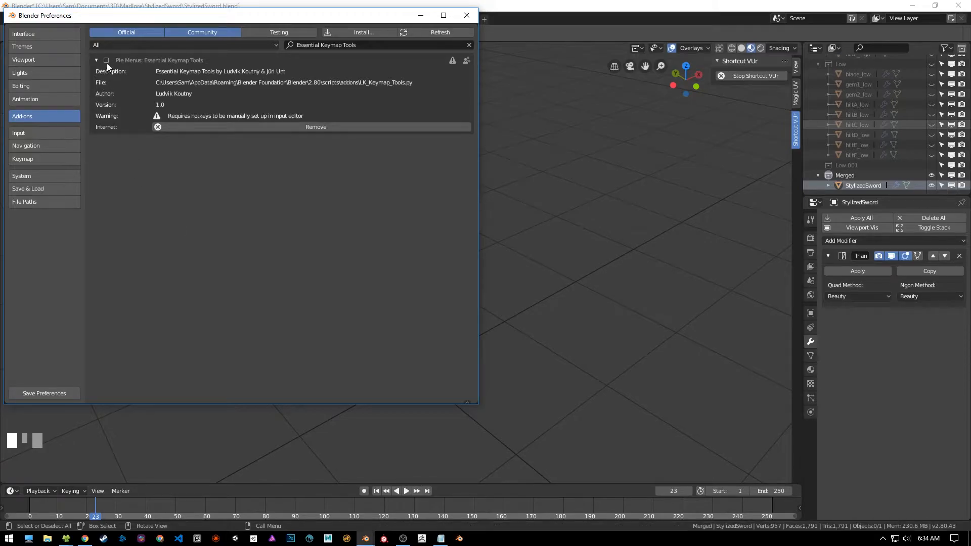
click(105, 60)
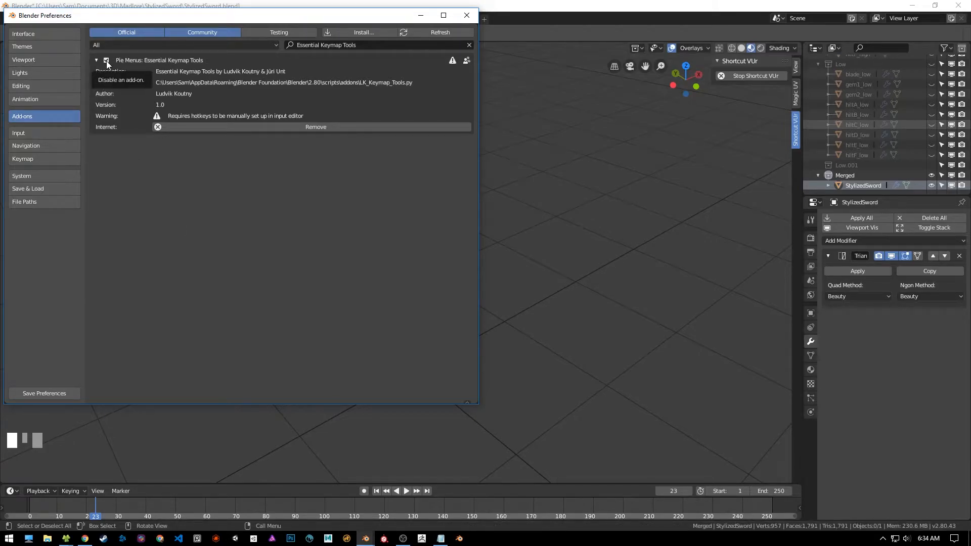
mouse_move(113, 97)
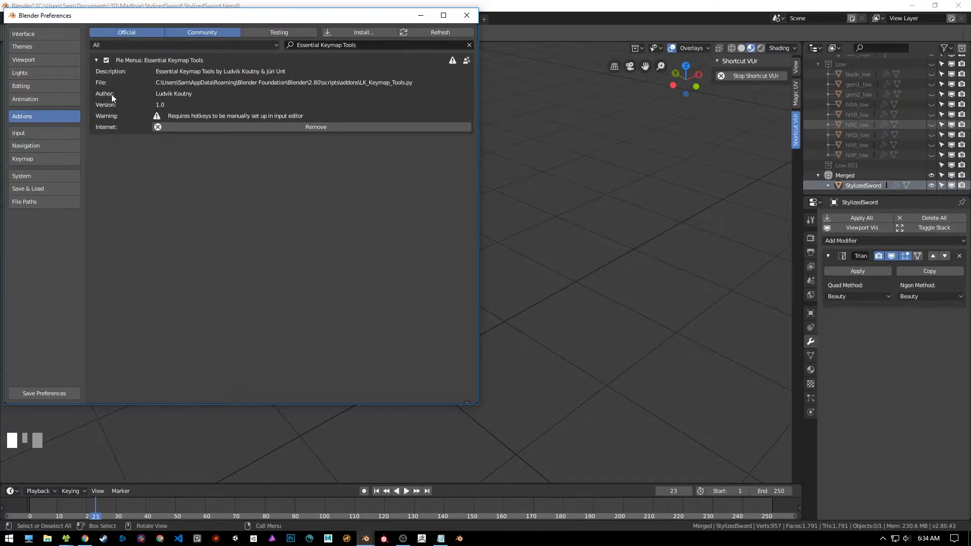
mouse_move(268, 201)
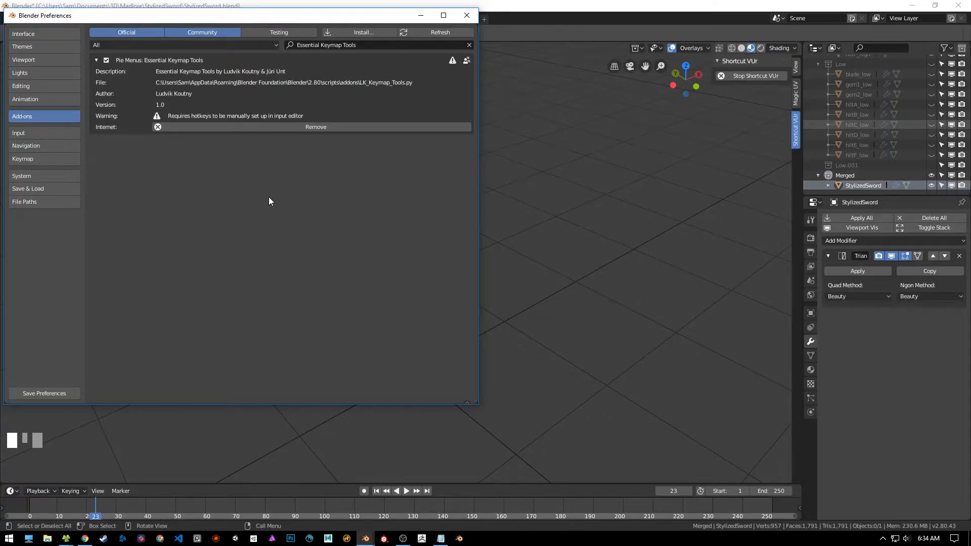
mouse_move(270, 207)
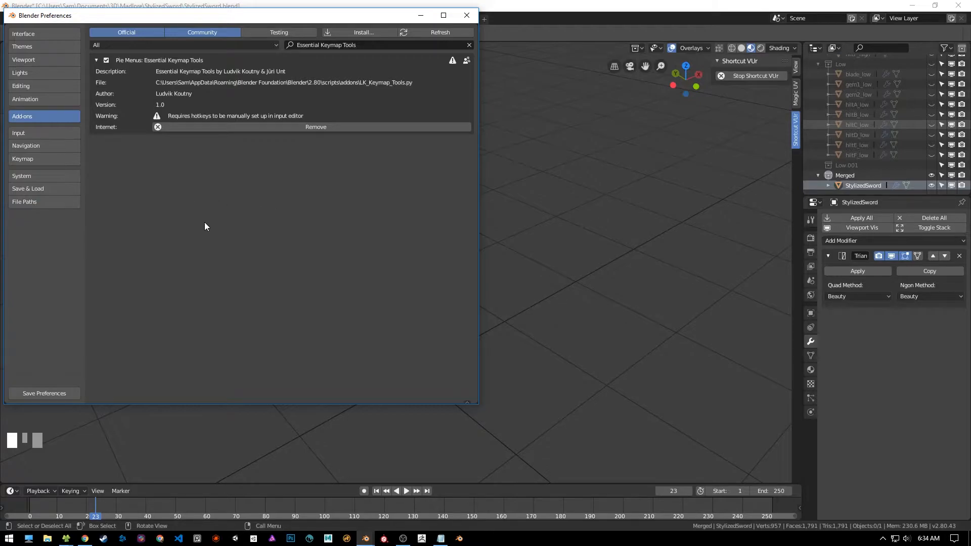
click(23, 158)
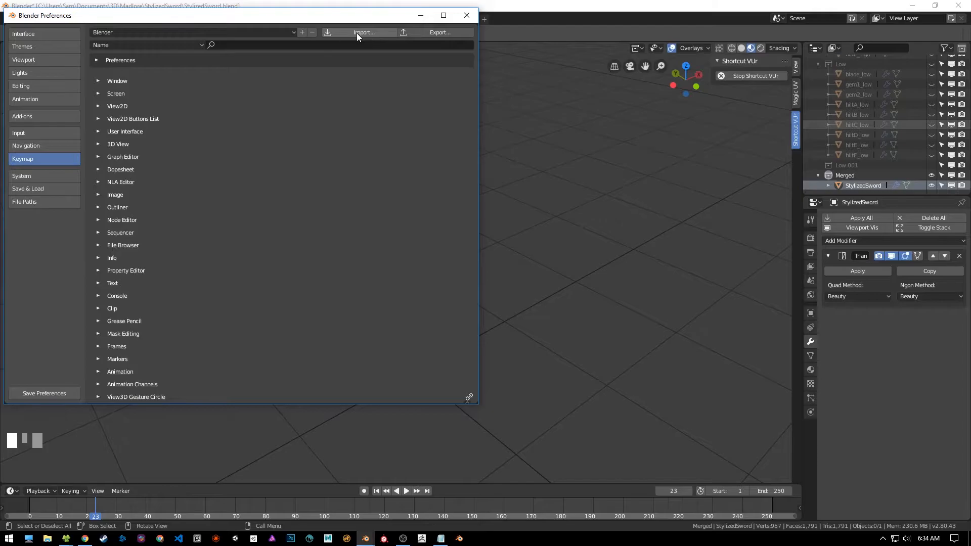
- Import Keymap_Maya.py as the key configuration and scroll through its keymap list
click(363, 32)
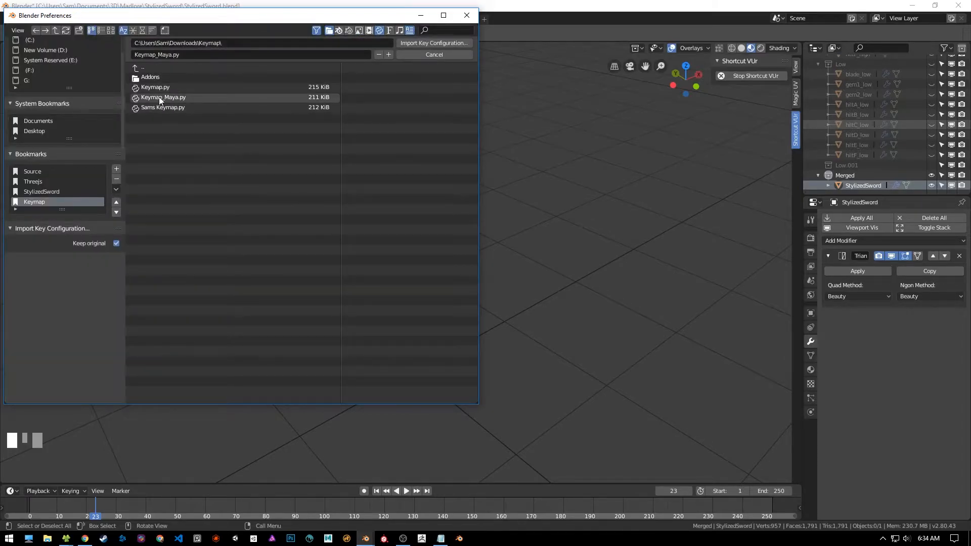
click(163, 97)
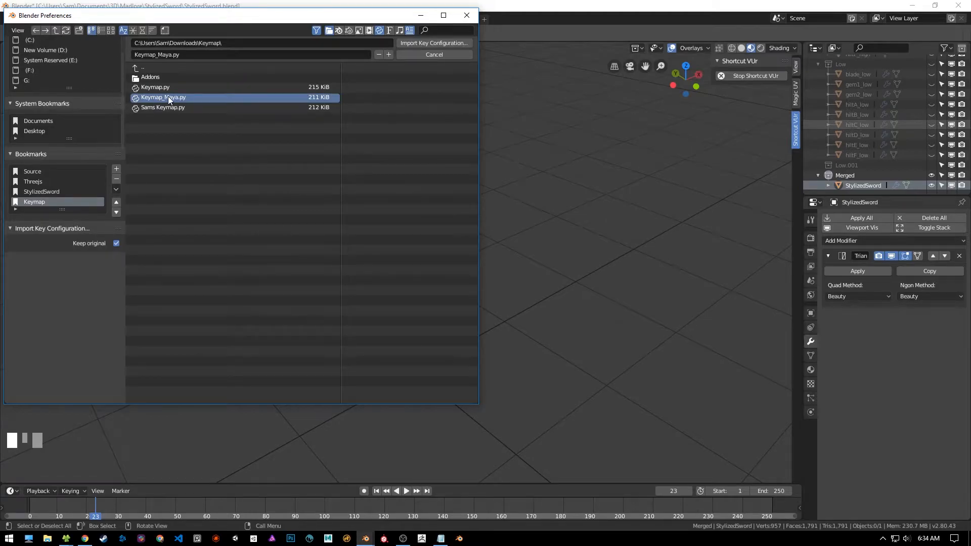
mouse_move(170, 101)
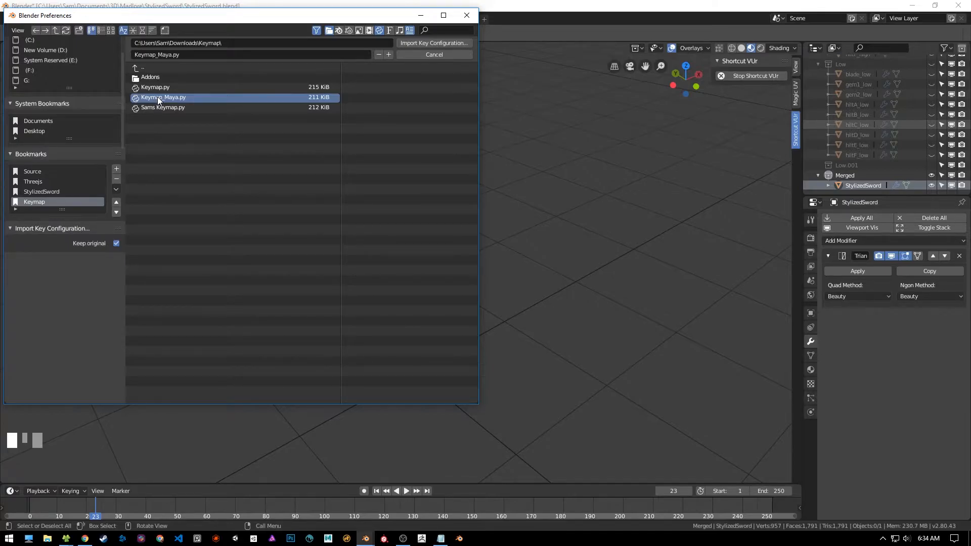
mouse_move(157, 98)
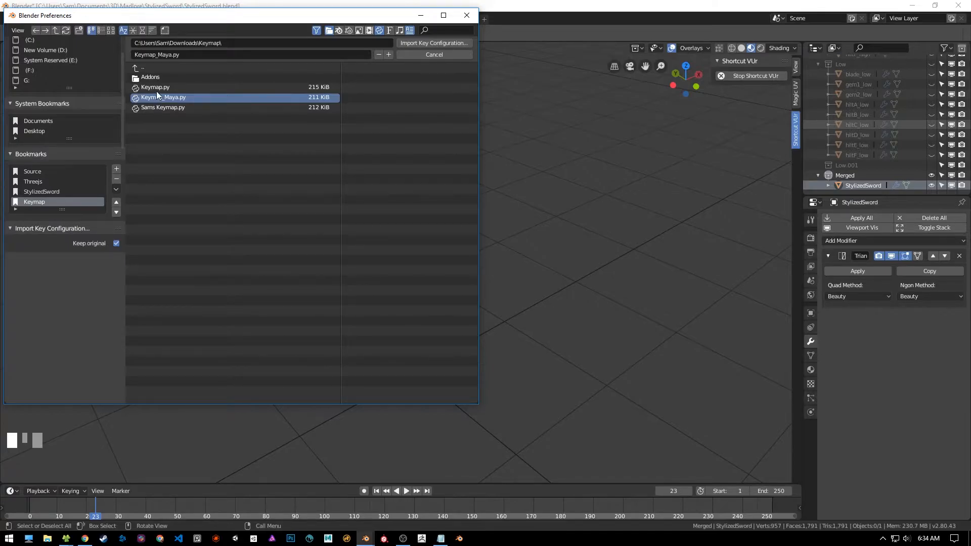
click(154, 86)
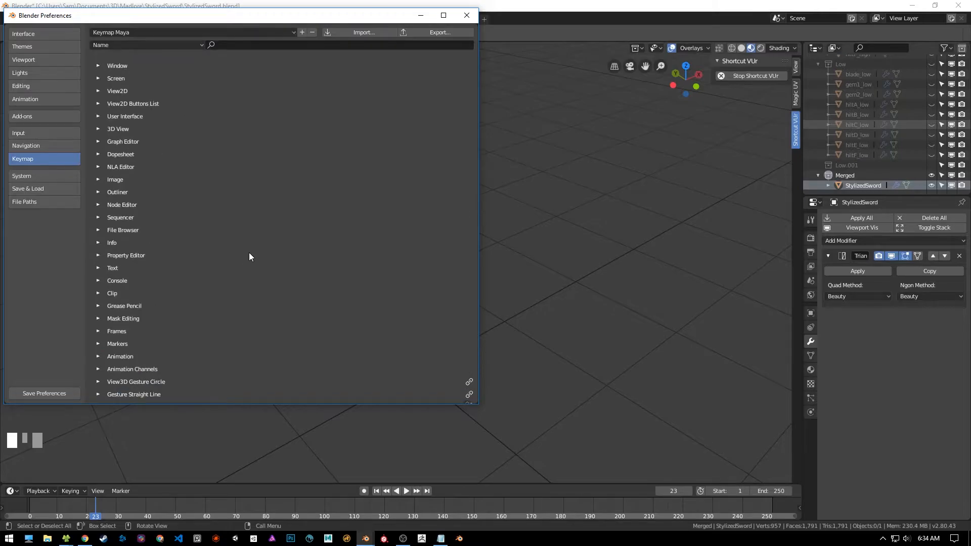
scroll(down, 3)
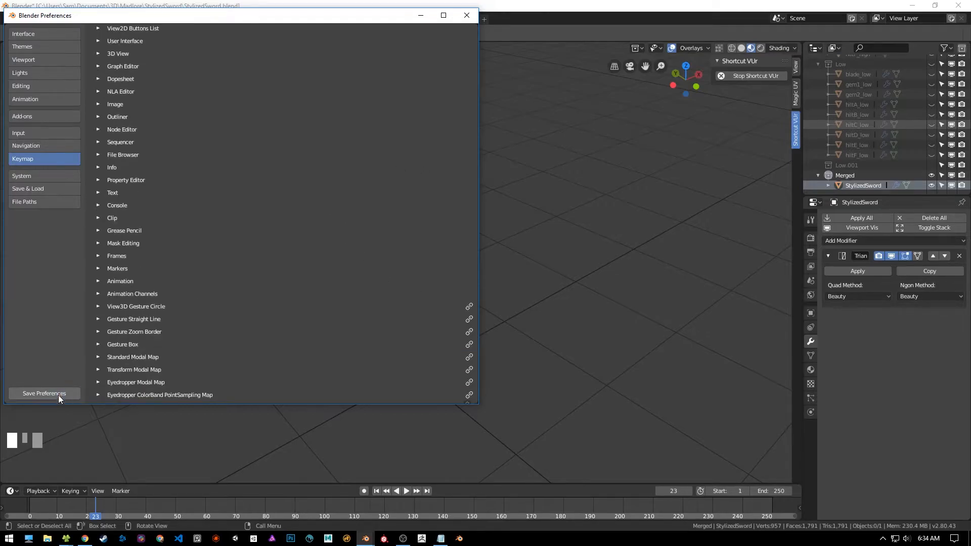
mouse_move(467, 16)
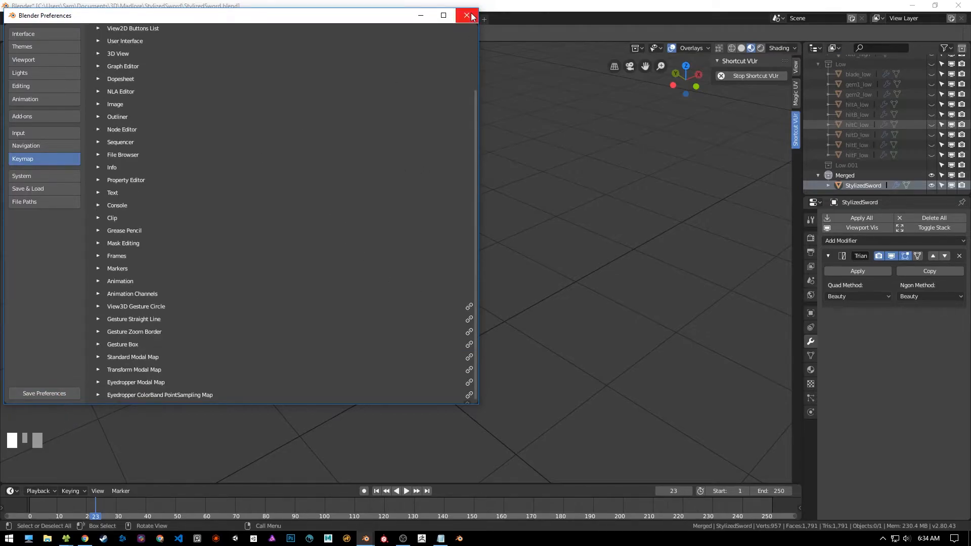
- Close Preferences, orbit around the sword, and put its mesh into Edit Mode
click(467, 16)
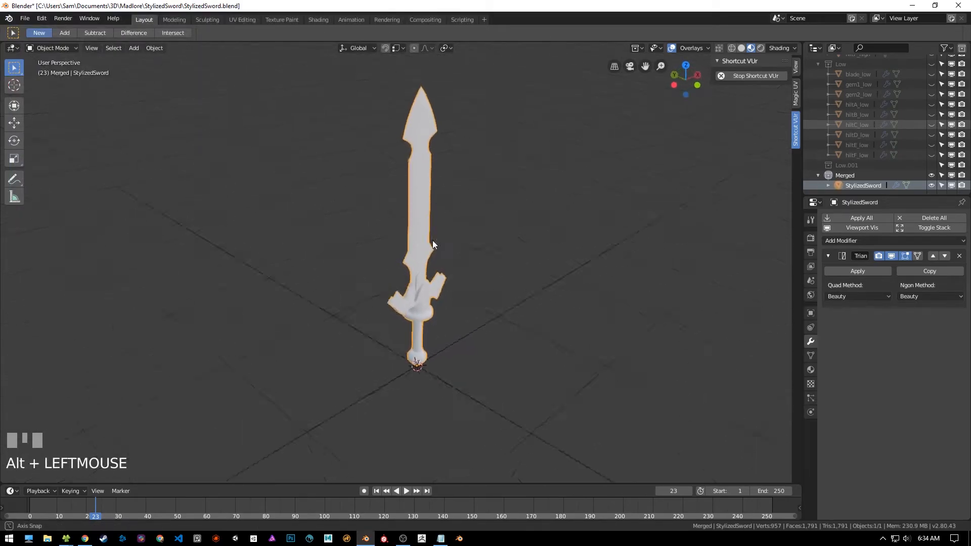
drag(433, 245, 364, 271)
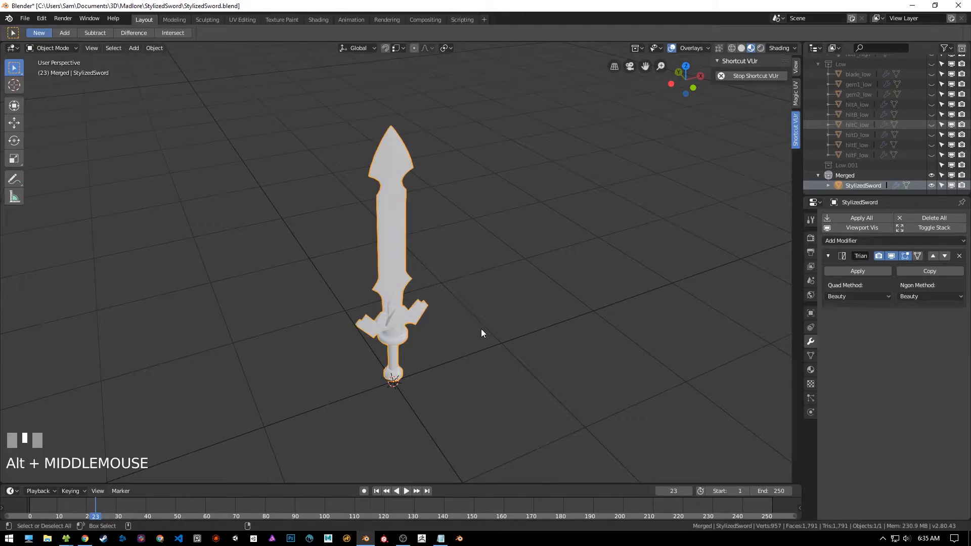
key(Tab)
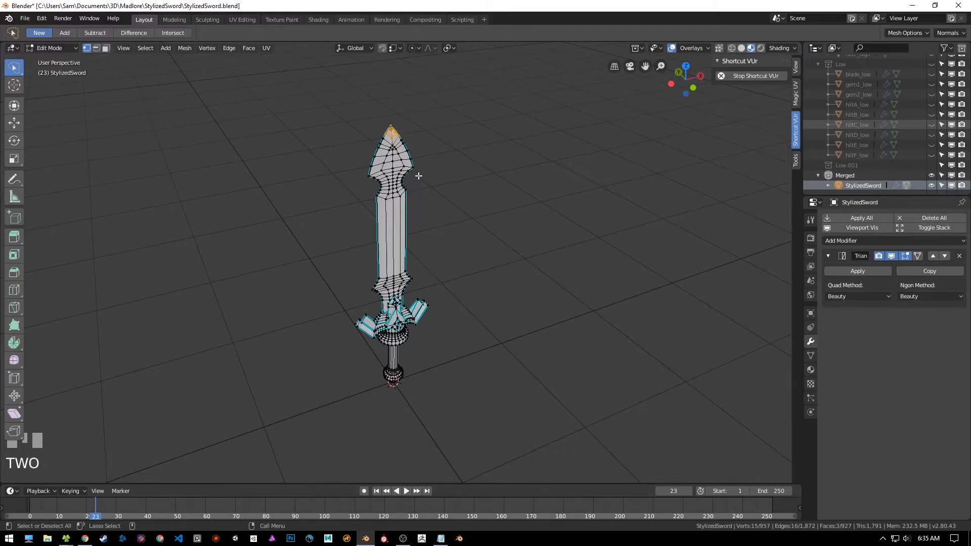
- Clear the edge selection, orbit to a new angle, and activate the scale tool
click(432, 179)
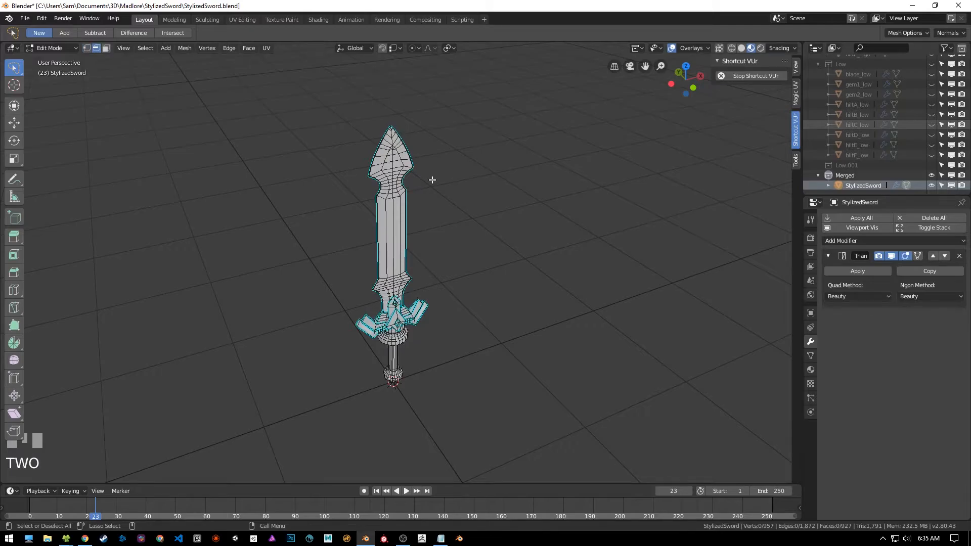
mouse_move(380, 113)
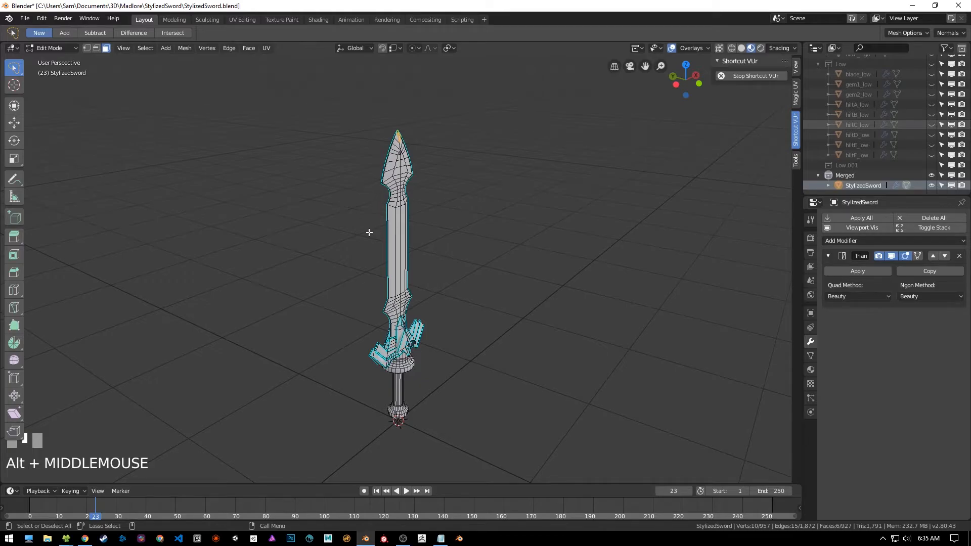
mouse_move(378, 221)
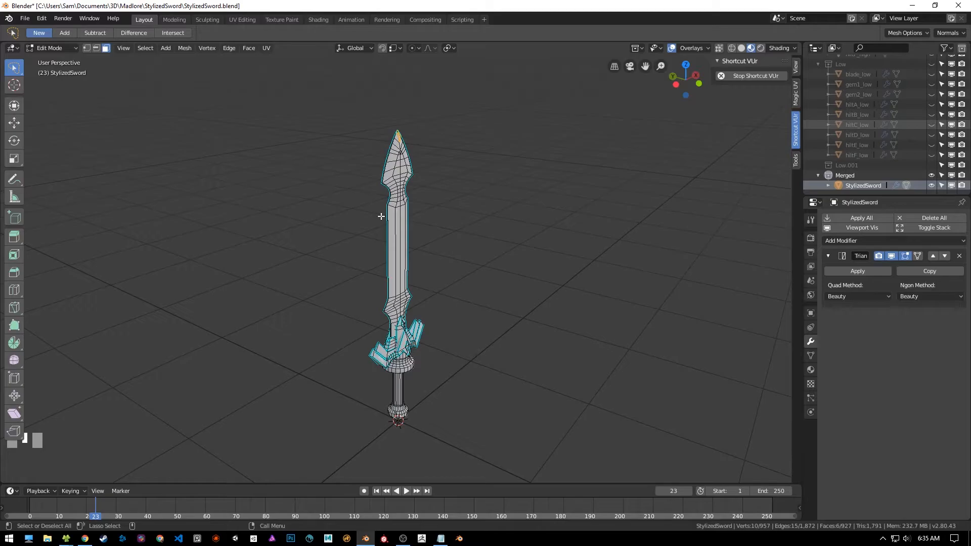
drag(381, 216, 387, 240)
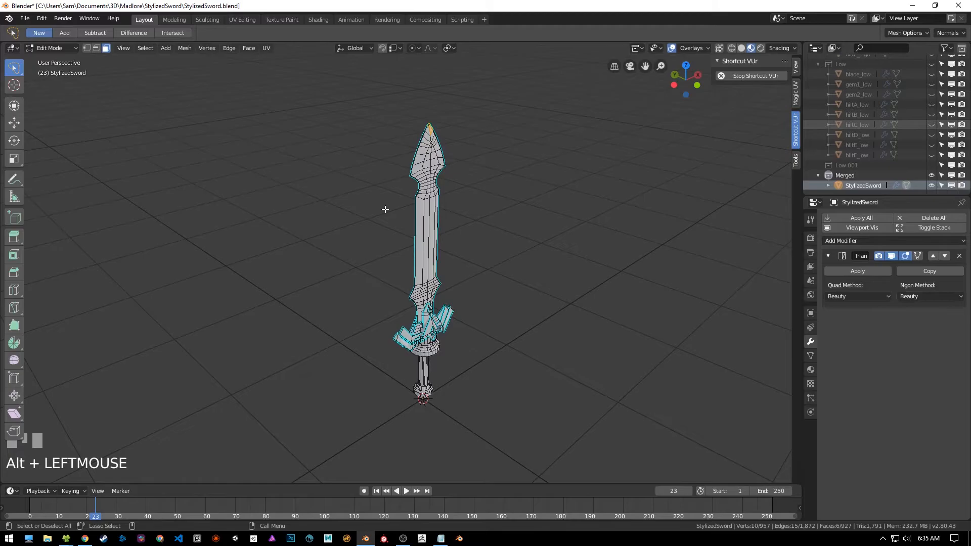
mouse_move(389, 199)
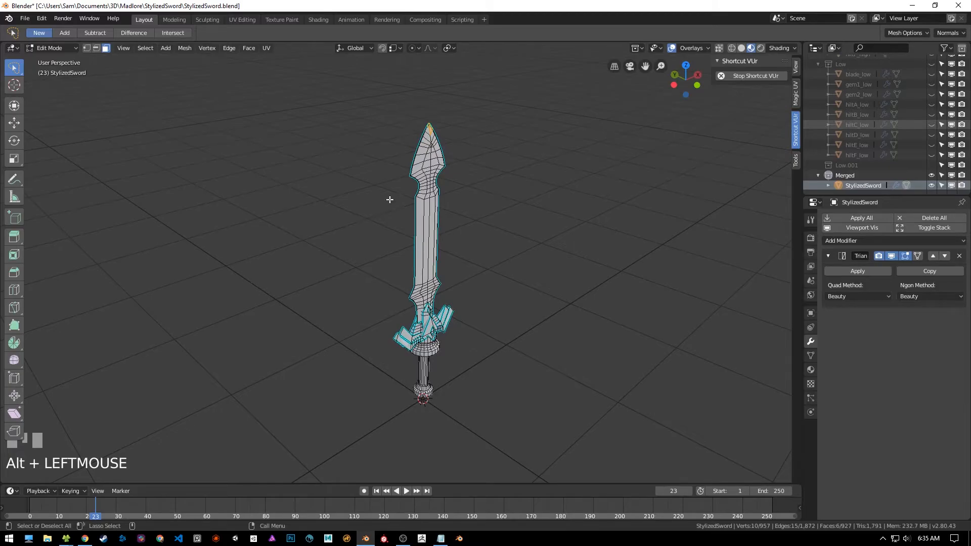
key(1)
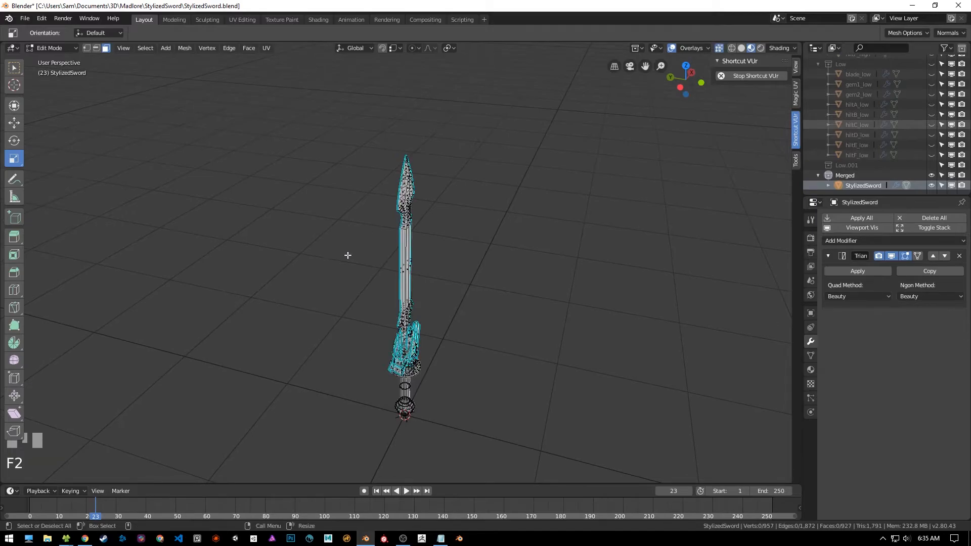
- Zoom onto a blade-tip face, pull back and orbit, then return to Object Mode
scroll(up, 3)
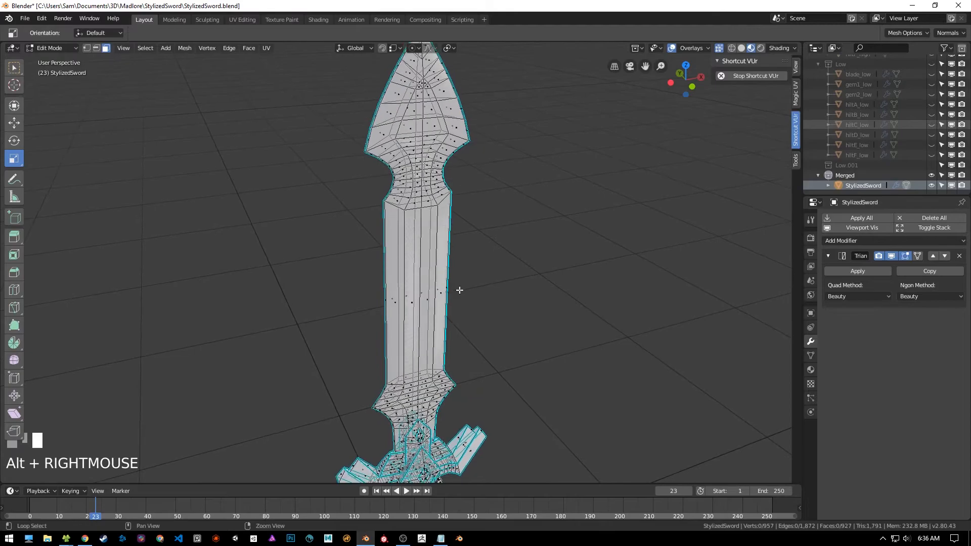
drag(434, 278, 458, 248)
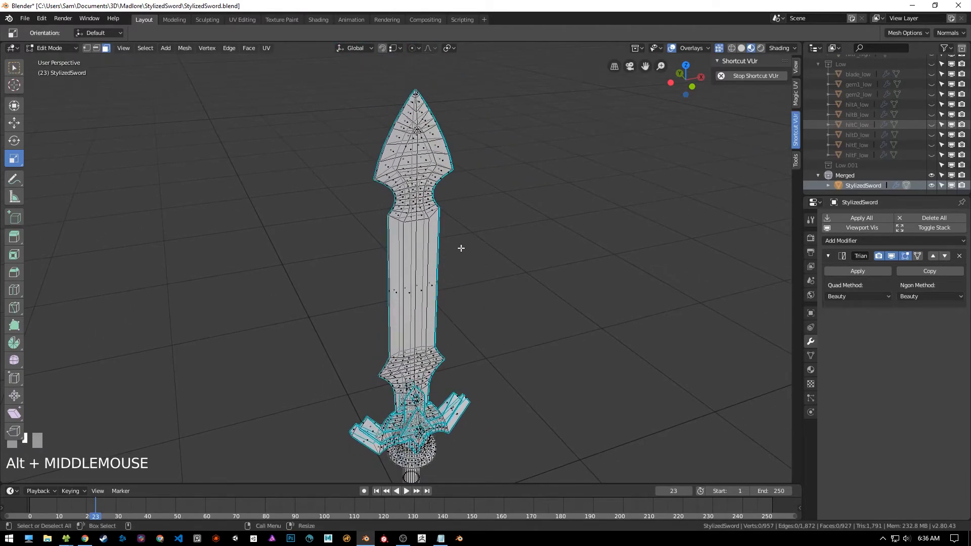
mouse_move(439, 248)
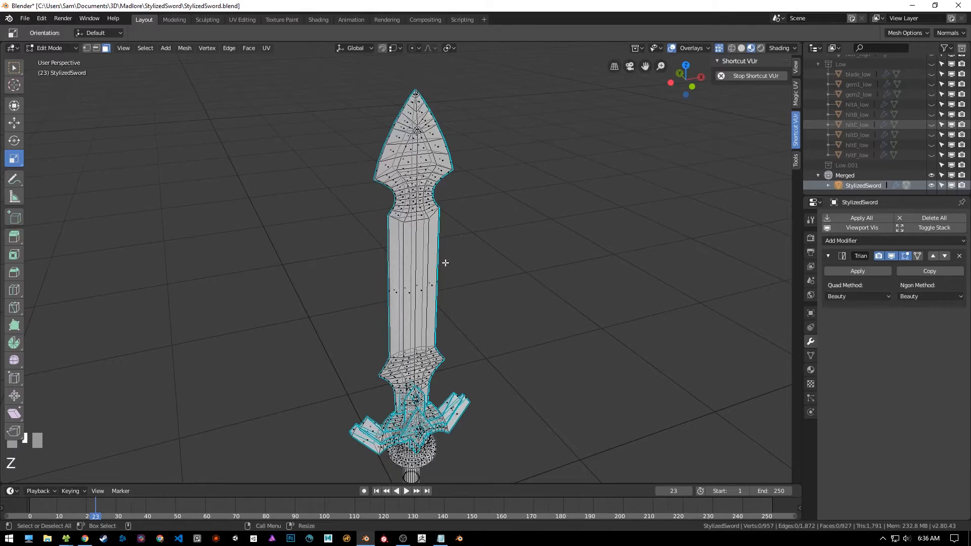
key(Tab)
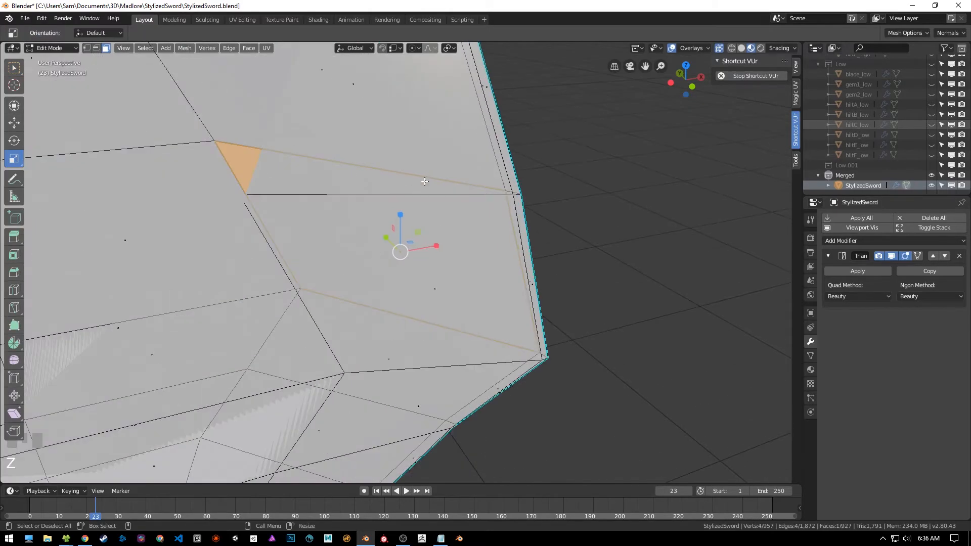
drag(425, 181, 446, 311)
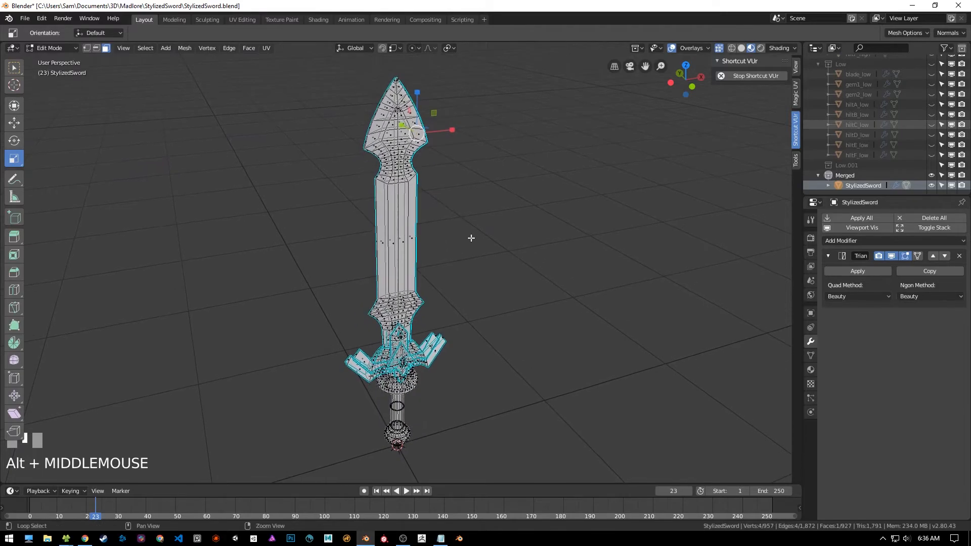
drag(471, 238, 459, 267)
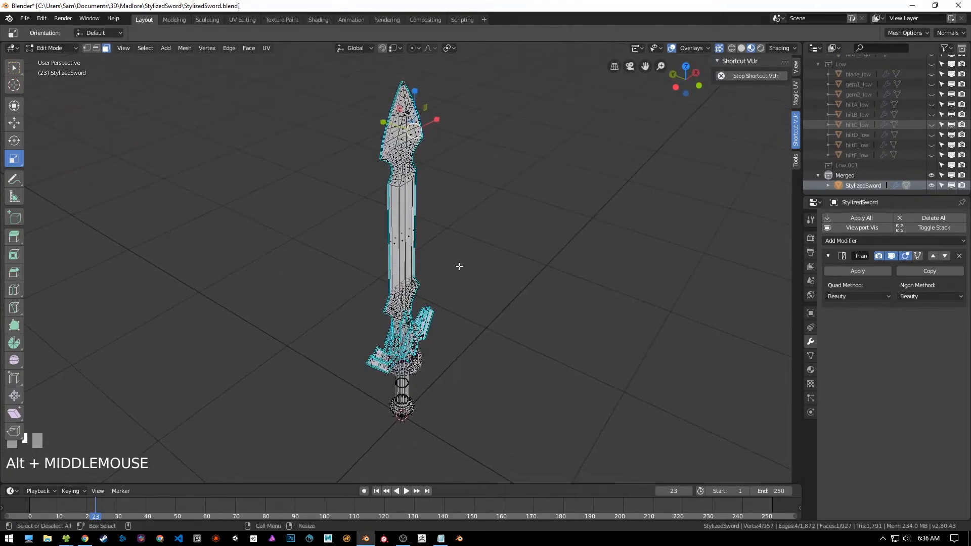
key(Tab)
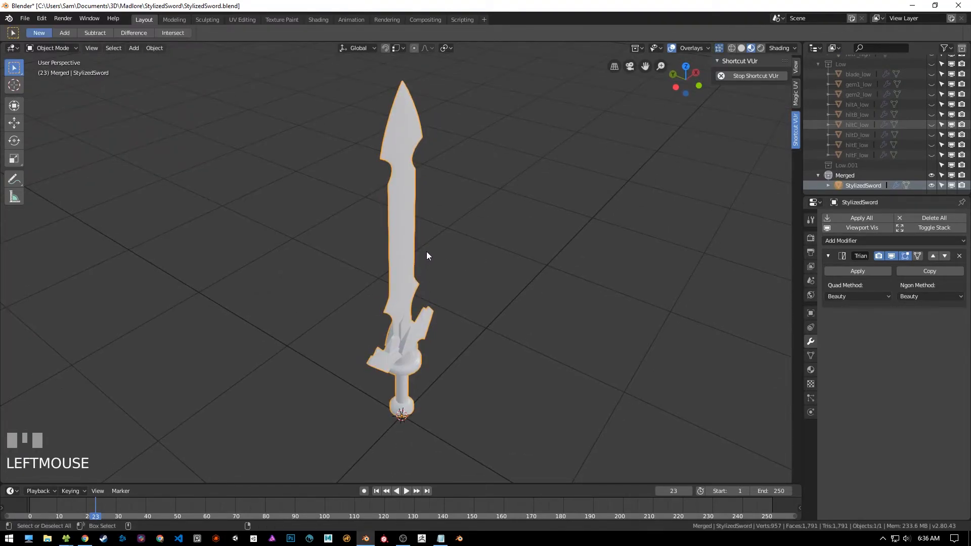
drag(426, 256, 438, 285)
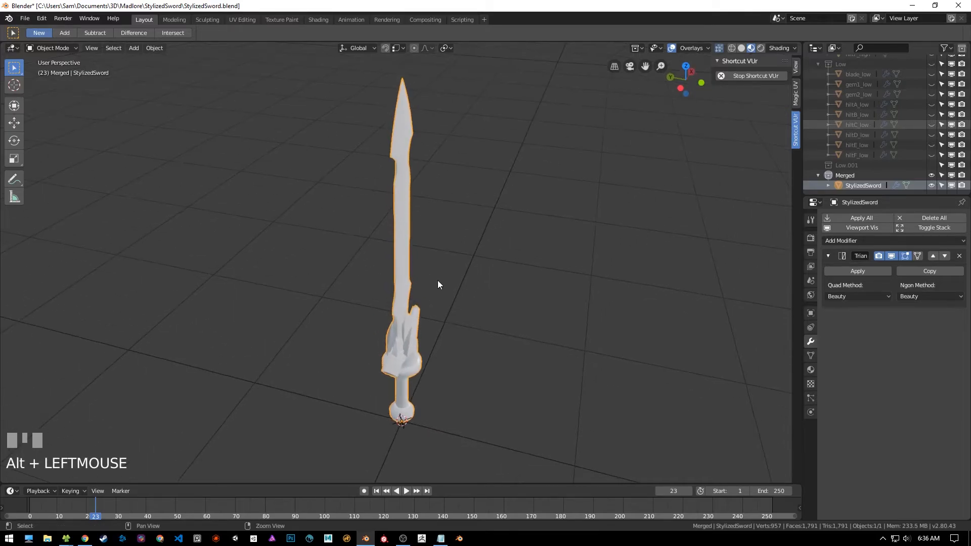
drag(438, 285, 387, 300)
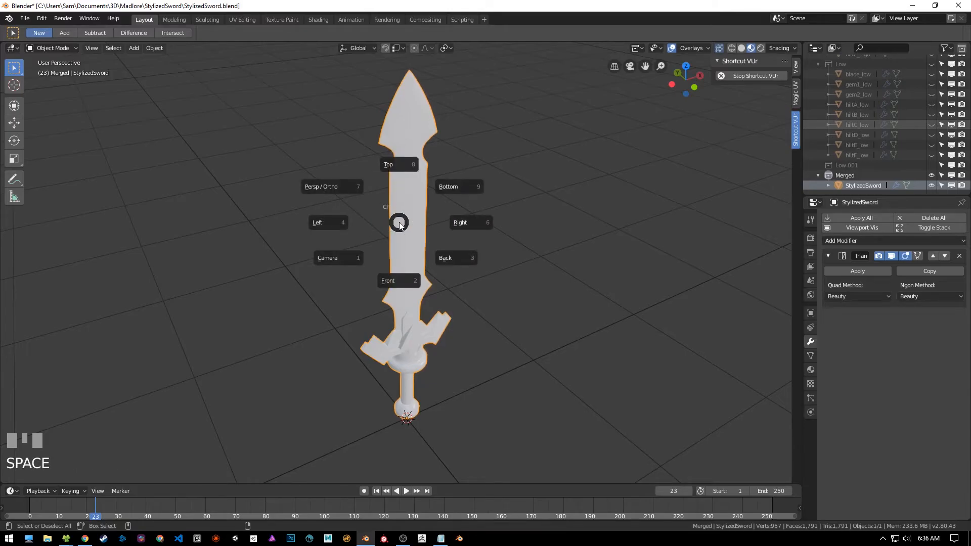
click(388, 281)
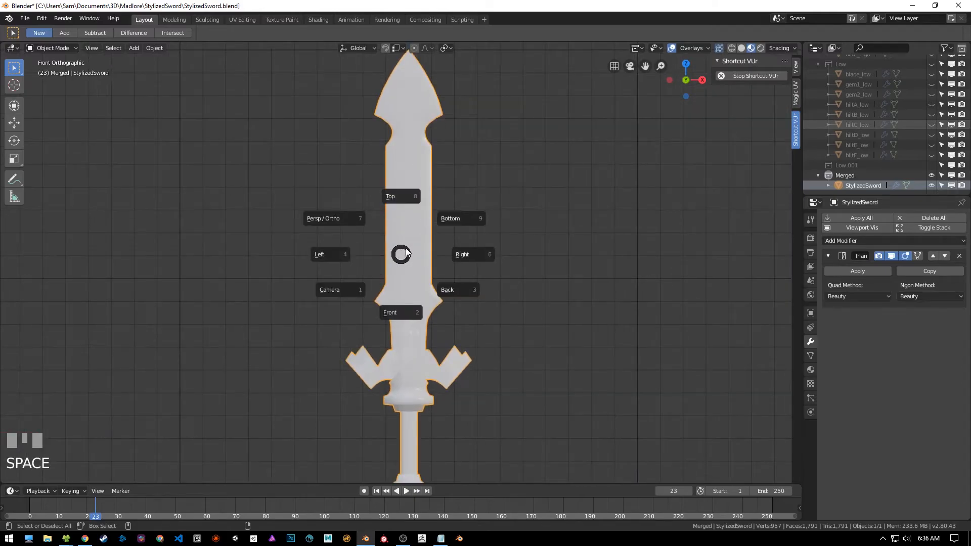
drag(405, 254, 353, 223)
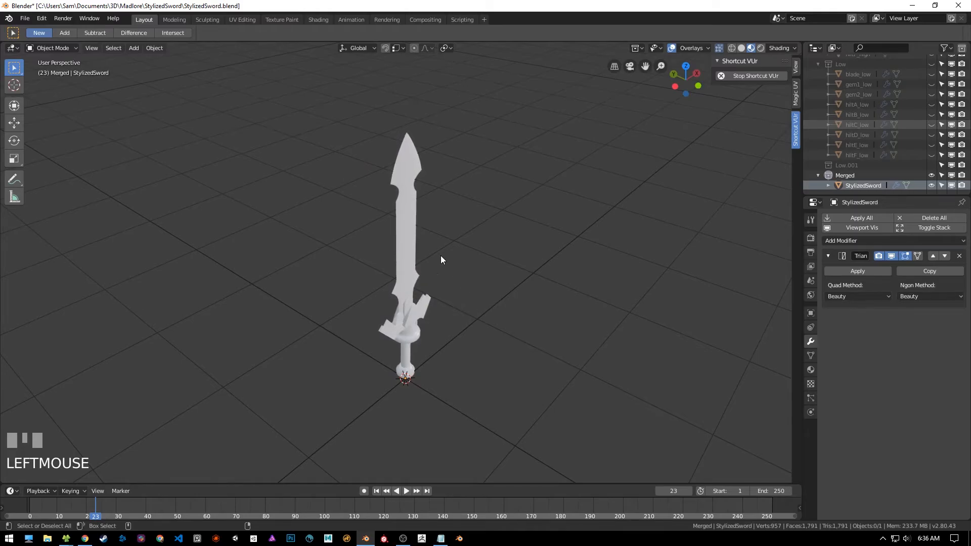
click(407, 318)
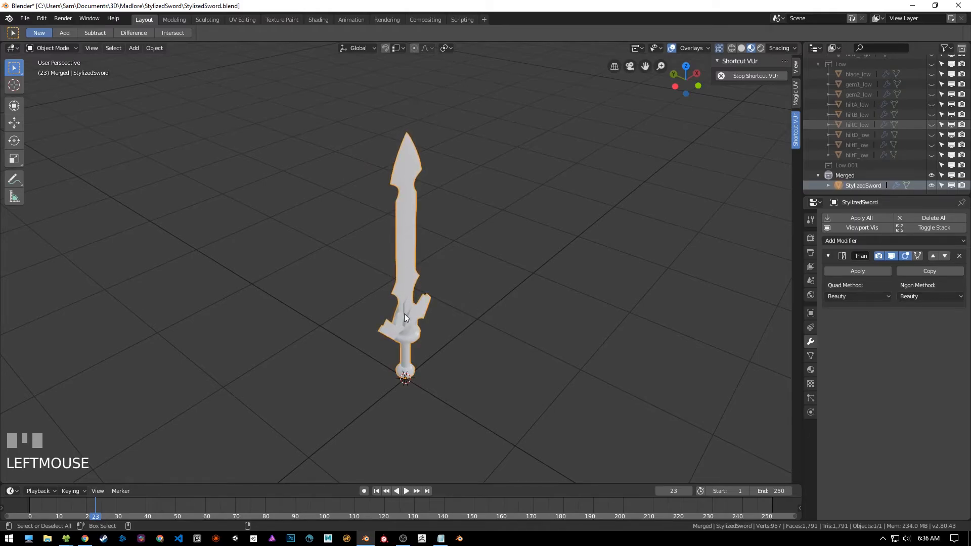
mouse_move(217, 307)
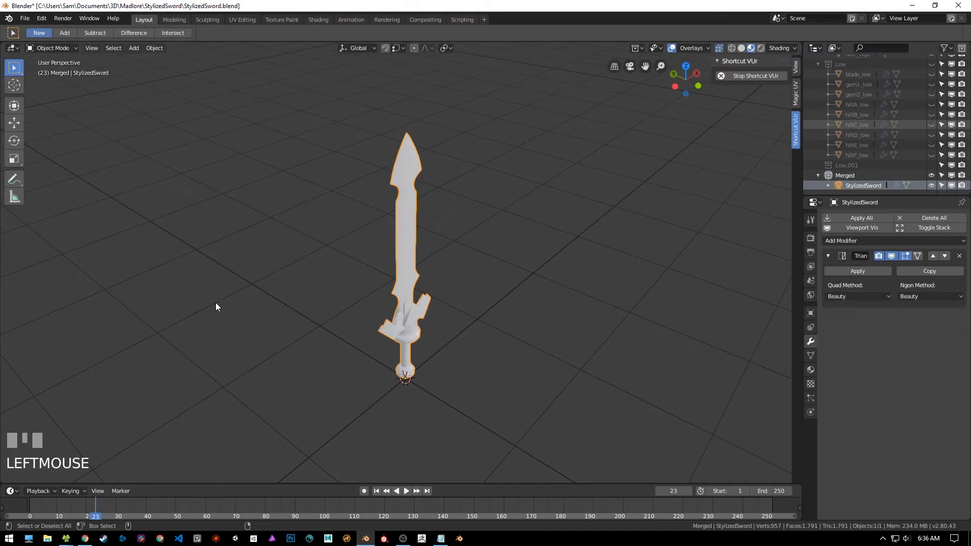
mouse_move(232, 317)
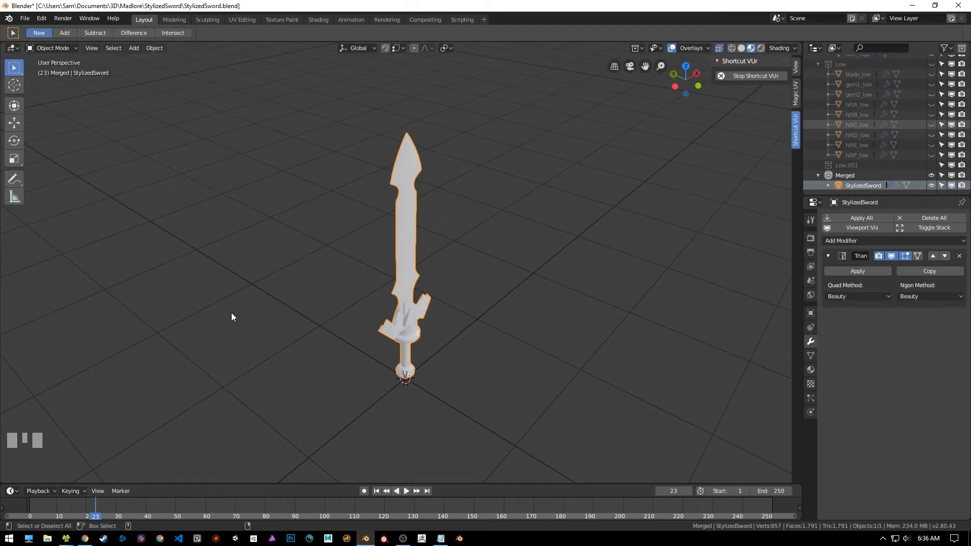